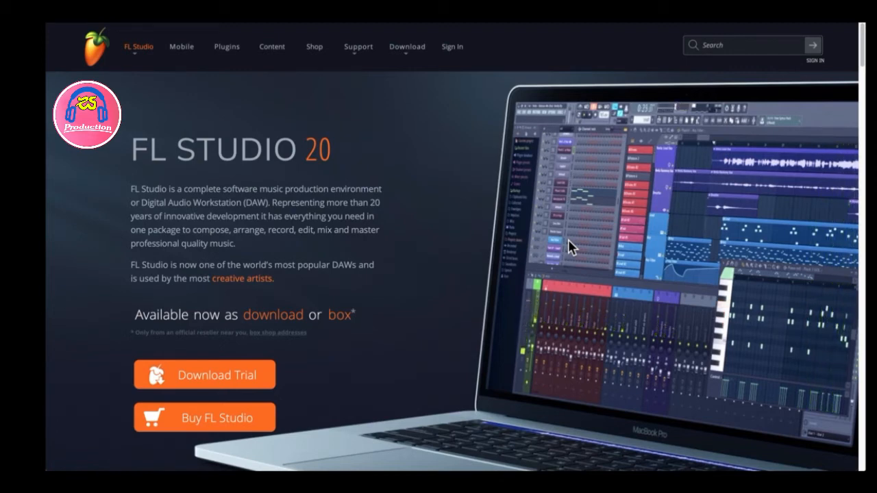
{"action": "mouse_move", "coordinate": [462, 84]}
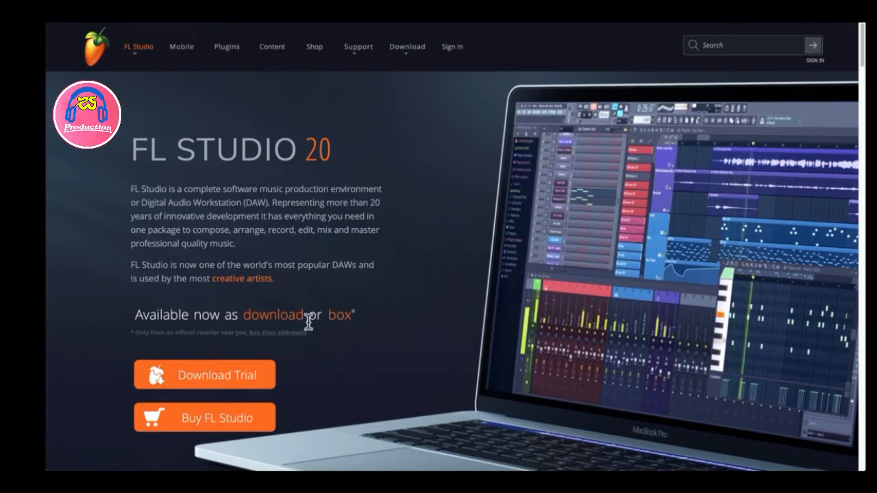
{"action": "mouse_move", "coordinate": [325, 290]}
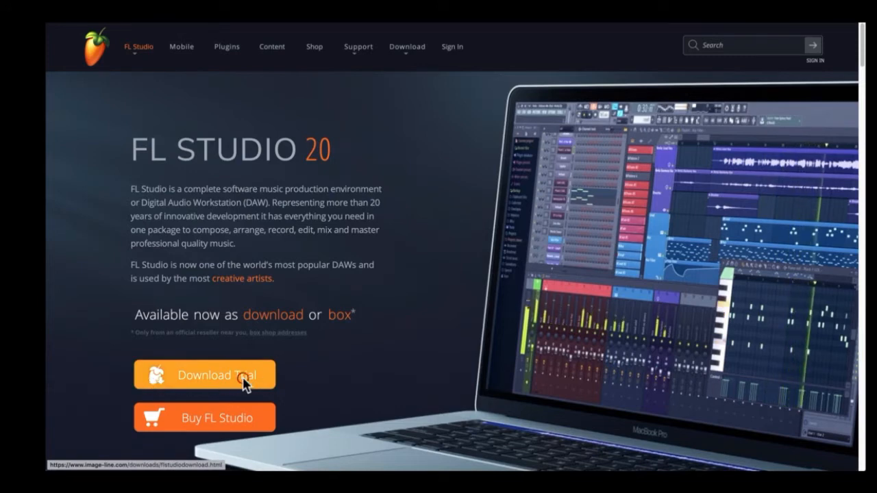
Step: Open the FL Studio trial download page and reveal the trial limitations below the installers
{"action": "left_click", "coordinate": [204, 374]}
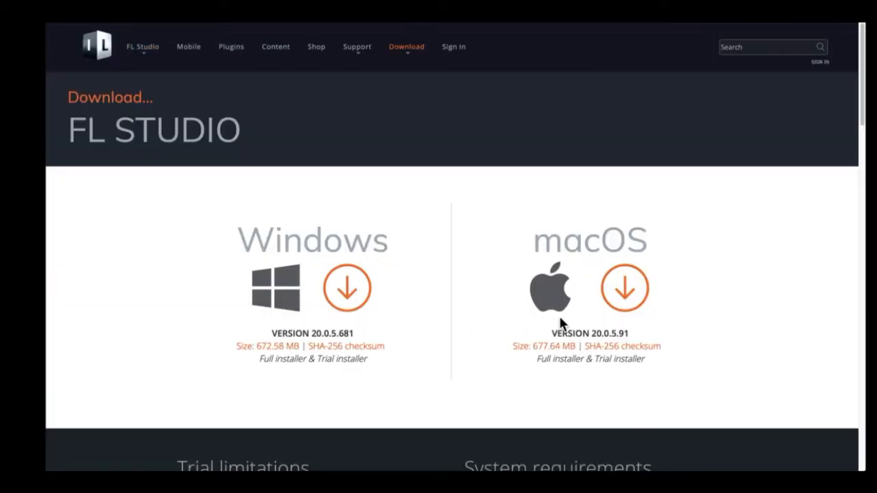
{"action": "scroll", "scroll_direction": "down", "scroll_amount": 3}
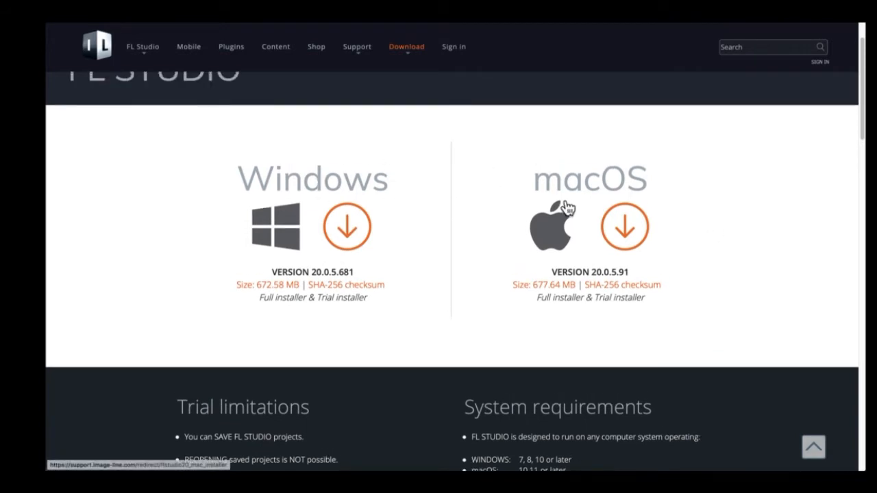
{"action": "mouse_move", "coordinate": [709, 259]}
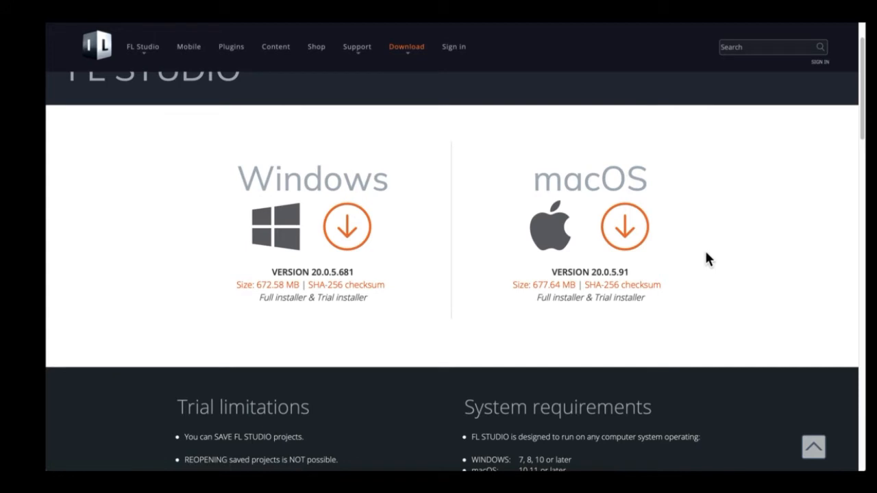
{"action": "mouse_move", "coordinate": [721, 231]}
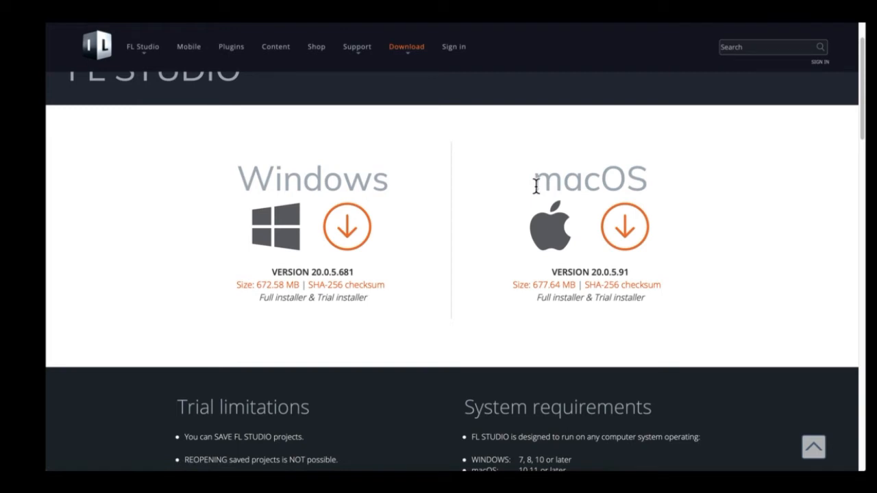
{"action": "mouse_move", "coordinate": [372, 184]}
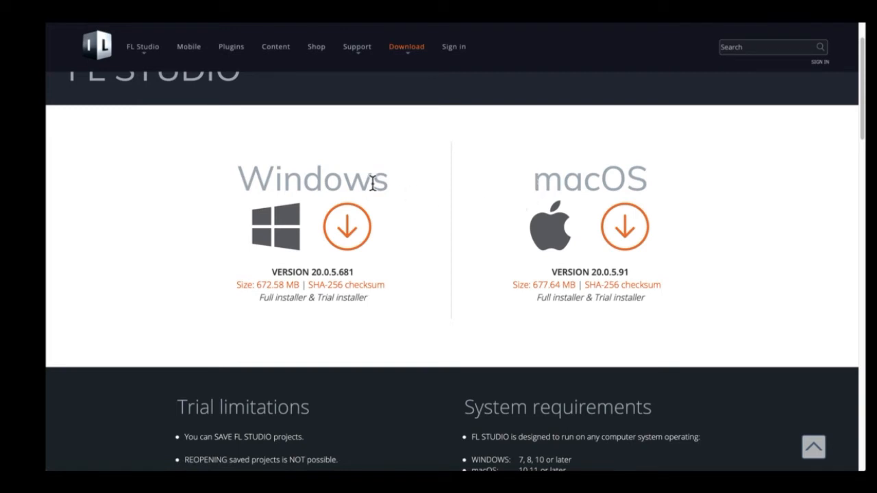
{"action": "mouse_move", "coordinate": [586, 184]}
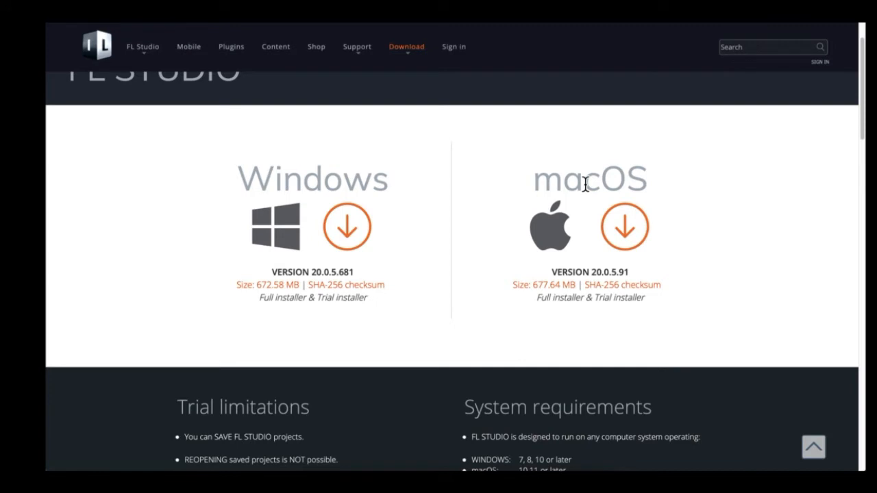
{"action": "mouse_move", "coordinate": [231, 246]}
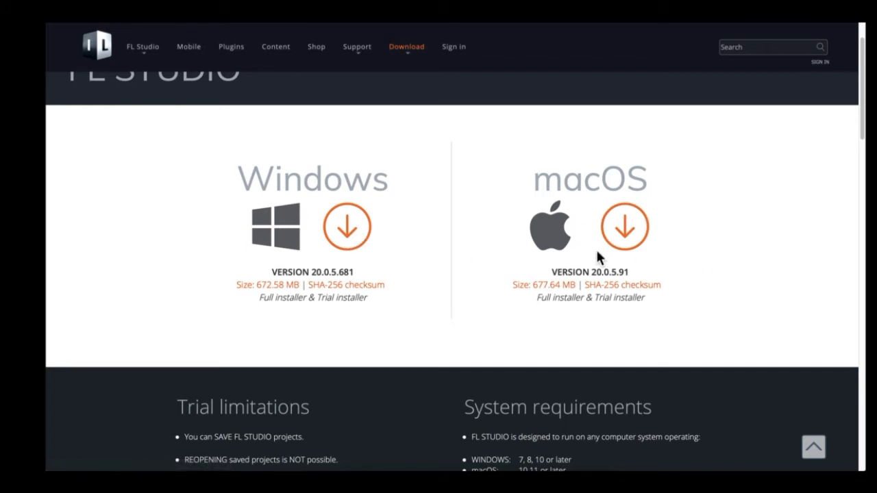
{"action": "mouse_move", "coordinate": [295, 293]}
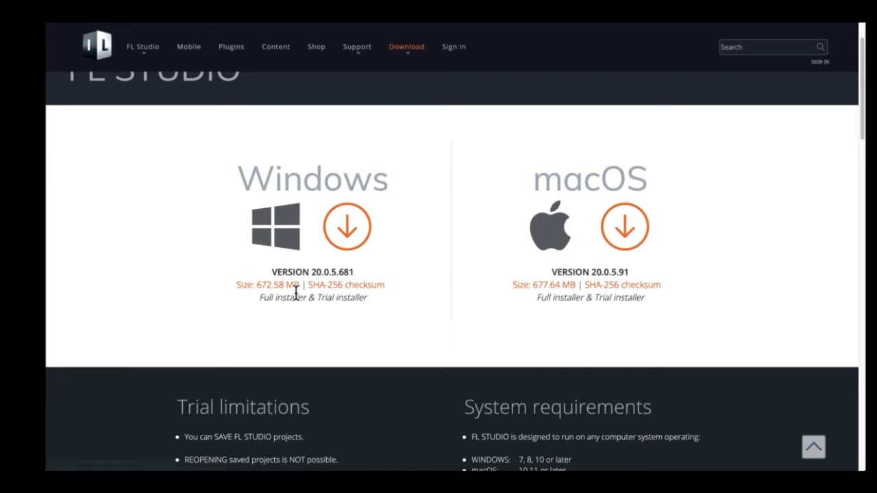
{"action": "mouse_move", "coordinate": [363, 329]}
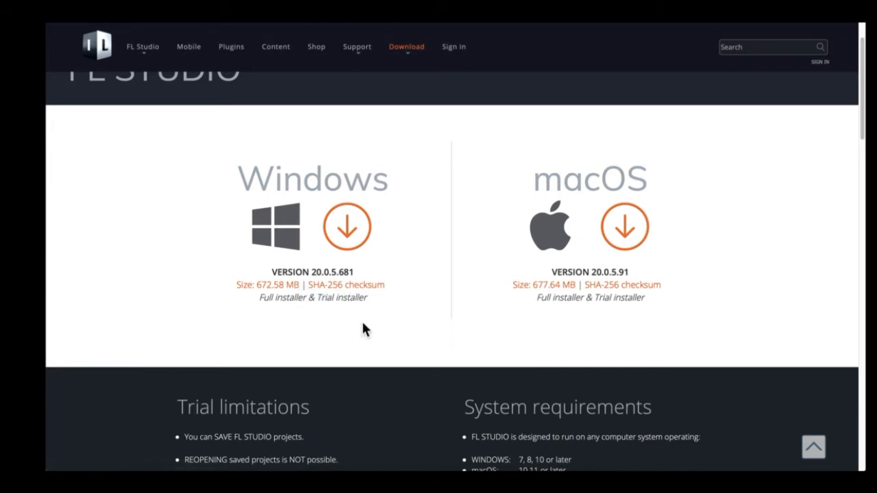
{"action": "mouse_move", "coordinate": [355, 324]}
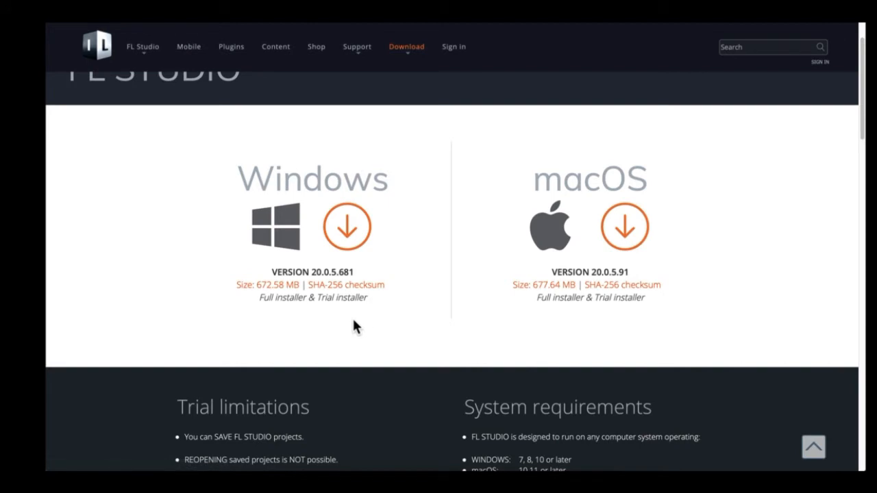
Step: Highlight the Trial limitations notes that saved projects can't be reopened in the trial
{"action": "scroll", "scroll_direction": "down", "scroll_amount": 3}
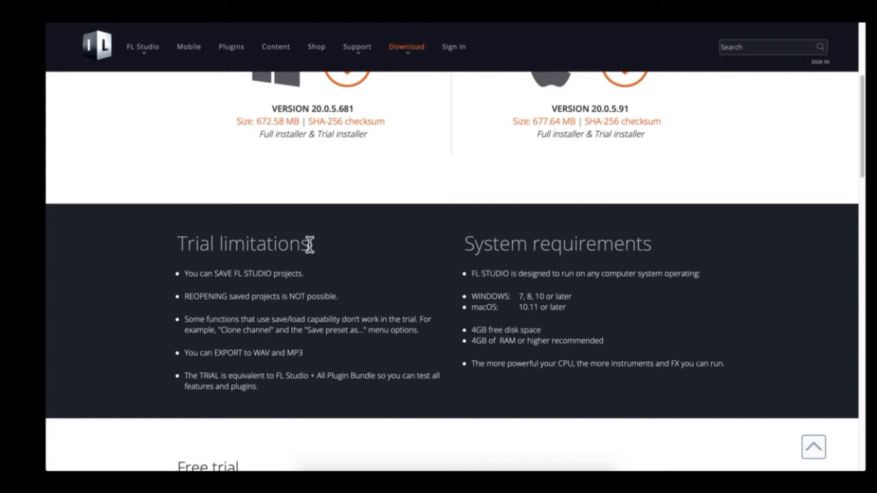
{"action": "left_click_drag", "start_coordinate": [182, 273], "coordinate": [247, 273]}
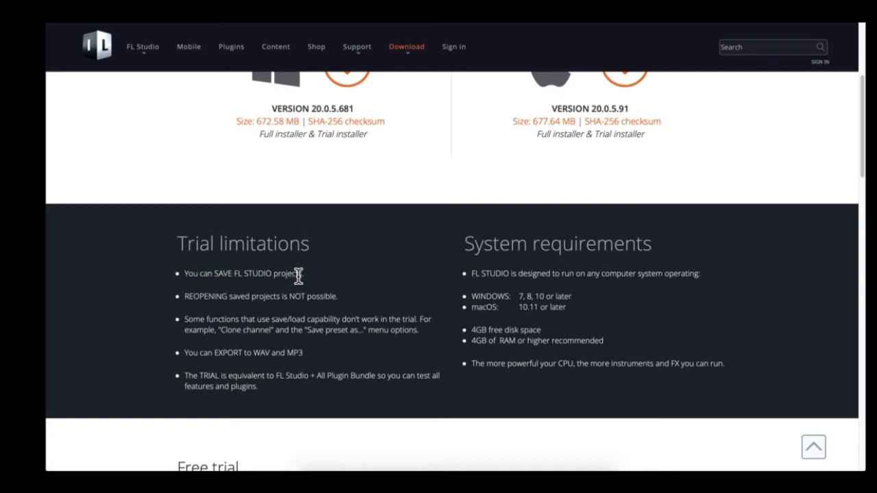
{"action": "mouse_move", "coordinate": [191, 296]}
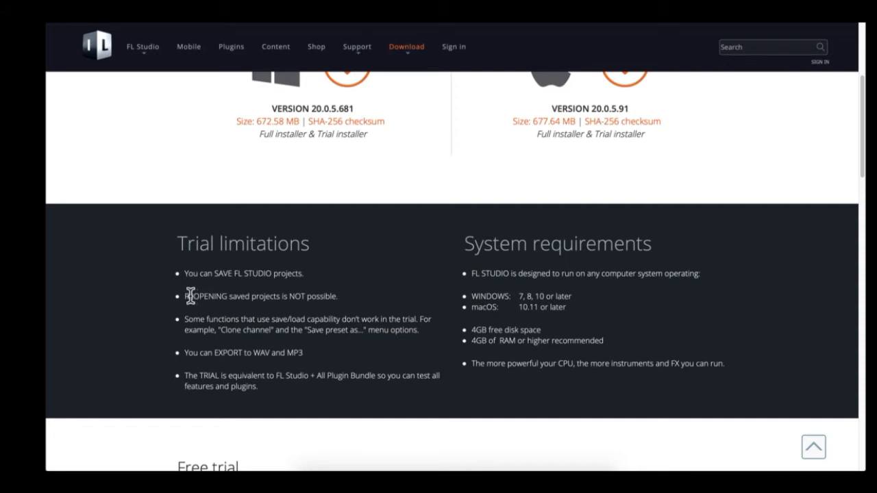
{"action": "left_click_drag", "start_coordinate": [190, 296], "coordinate": [322, 296]}
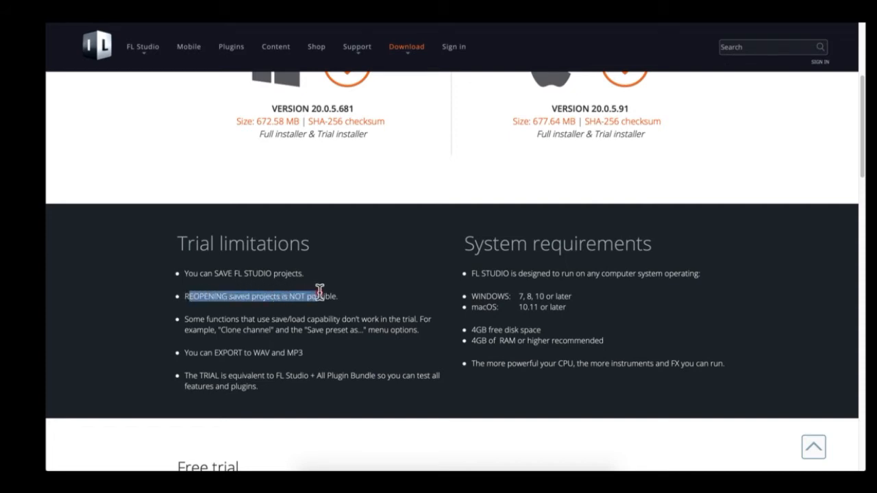
{"action": "left_click", "coordinate": [253, 319]}
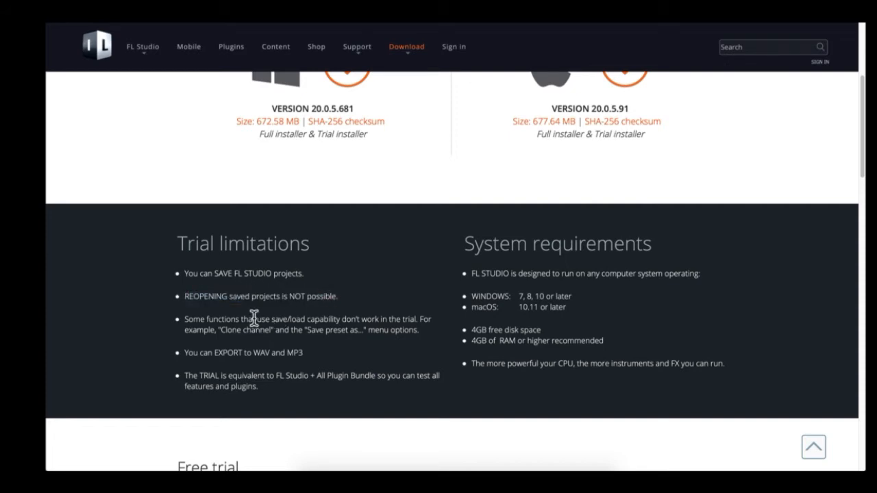
{"action": "left_click_drag", "start_coordinate": [251, 319], "coordinate": [322, 319]}
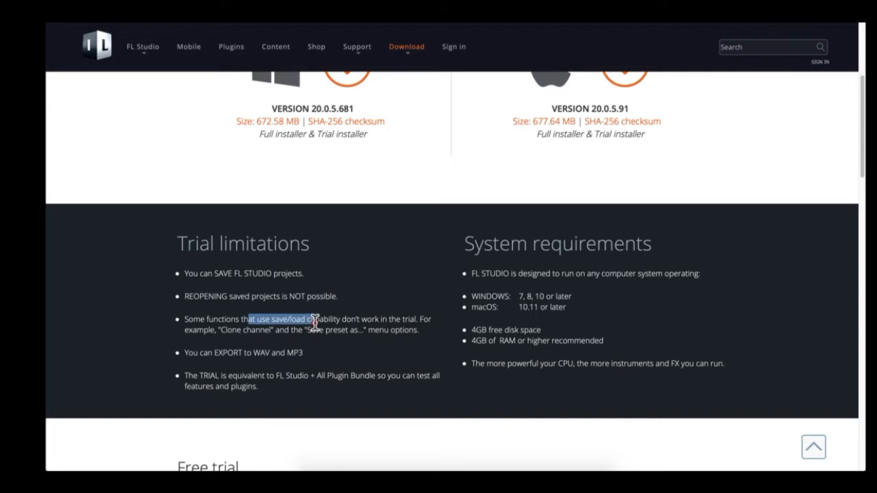
{"action": "left_click_drag", "start_coordinate": [315, 319], "coordinate": [408, 319]}
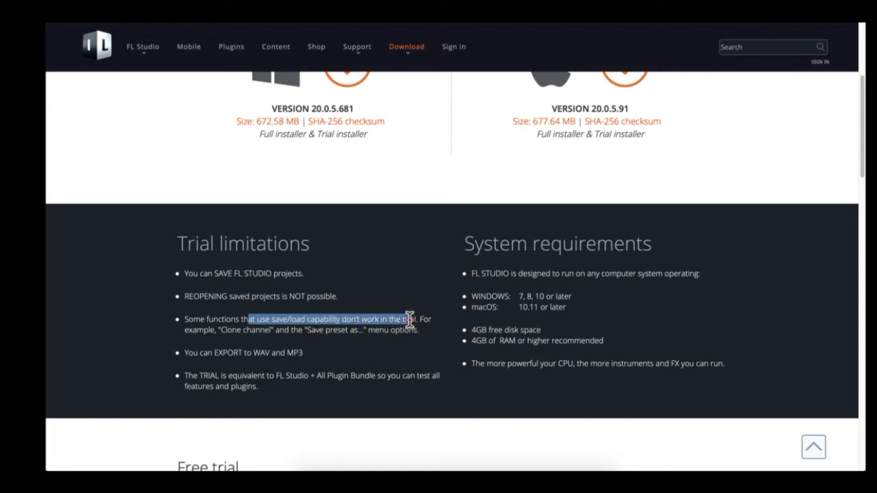
{"action": "left_click", "coordinate": [294, 325]}
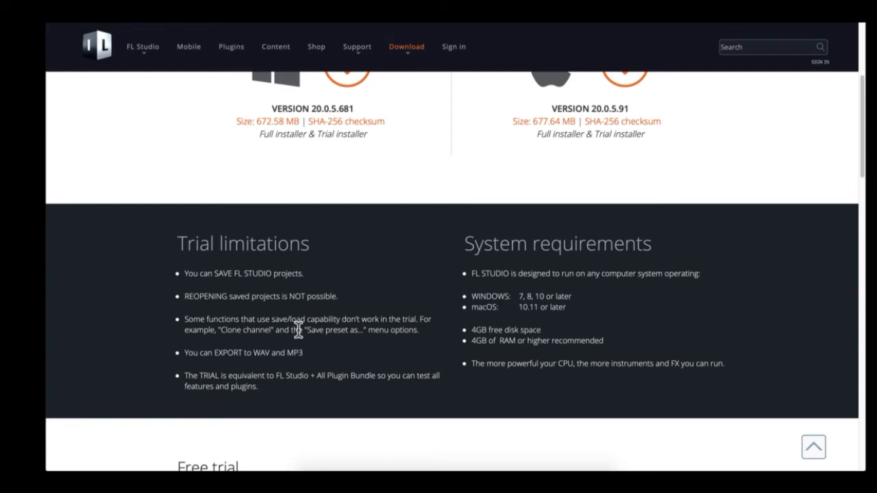
{"action": "mouse_move", "coordinate": [310, 359]}
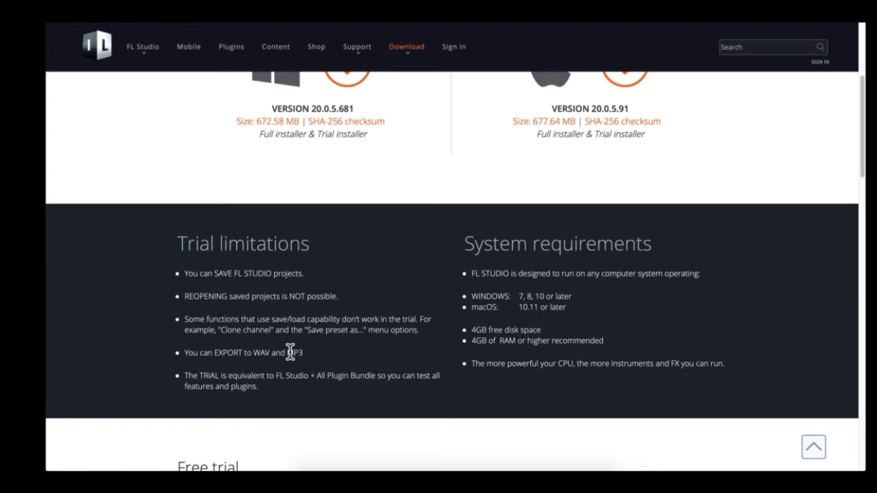
{"action": "mouse_move", "coordinate": [292, 353]}
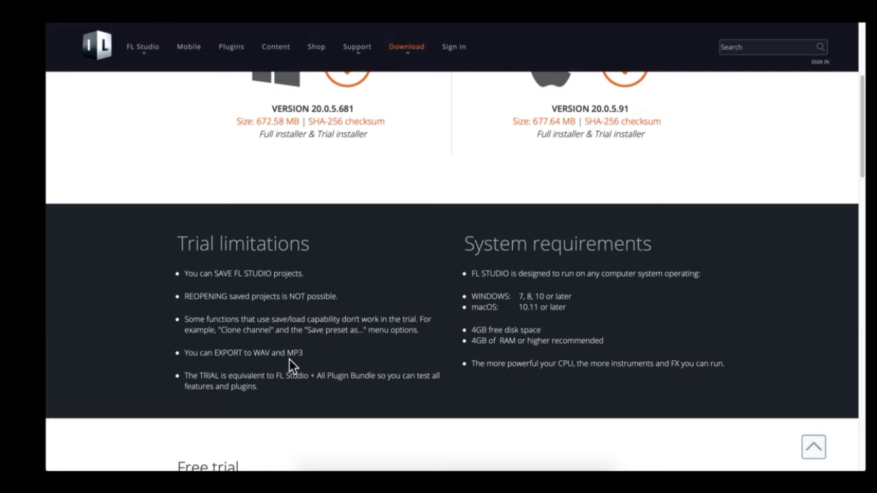
Step: Scroll further and highlight the note comparing the trial to the bundle
{"action": "scroll", "scroll_direction": "down", "scroll_amount": 3}
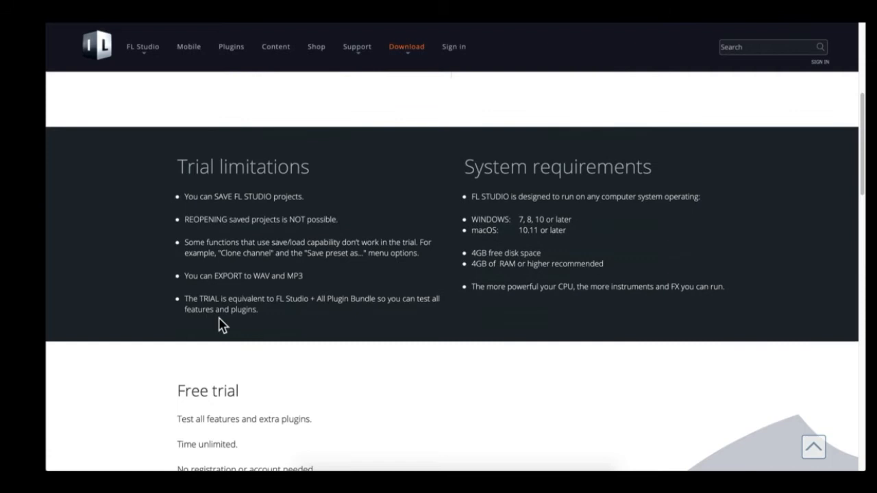
{"action": "left_click_drag", "start_coordinate": [182, 299], "coordinate": [288, 299]}
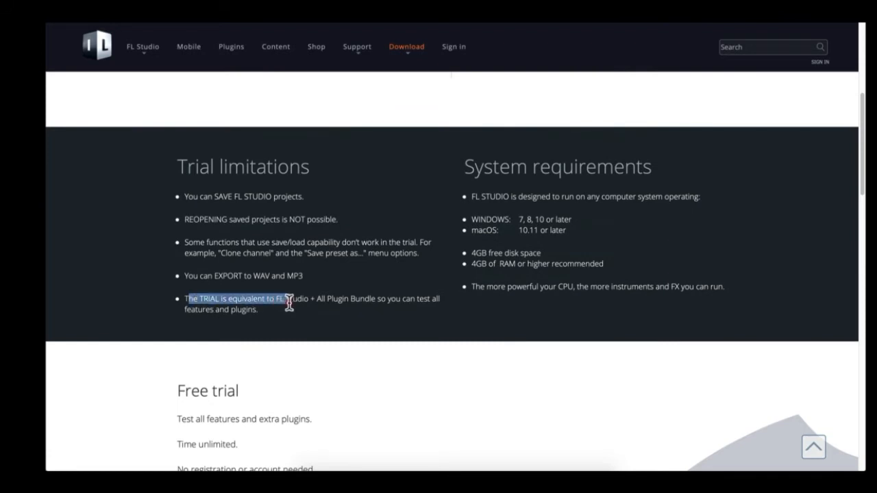
{"action": "left_click_drag", "start_coordinate": [288, 304], "coordinate": [375, 304]}
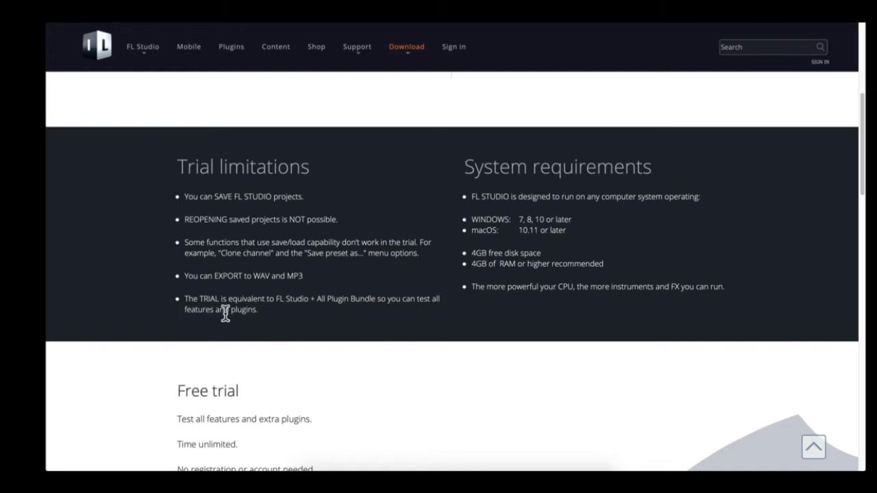
{"action": "mouse_move", "coordinate": [257, 324]}
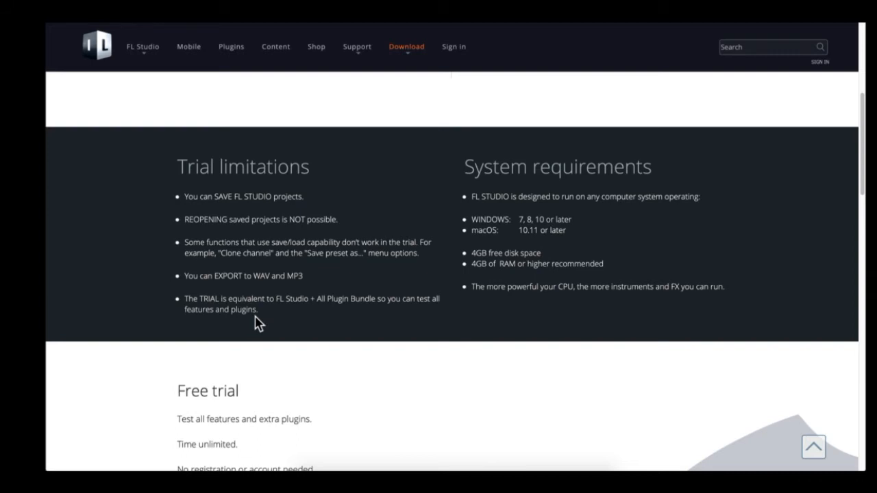
{"action": "mouse_move", "coordinate": [188, 296]}
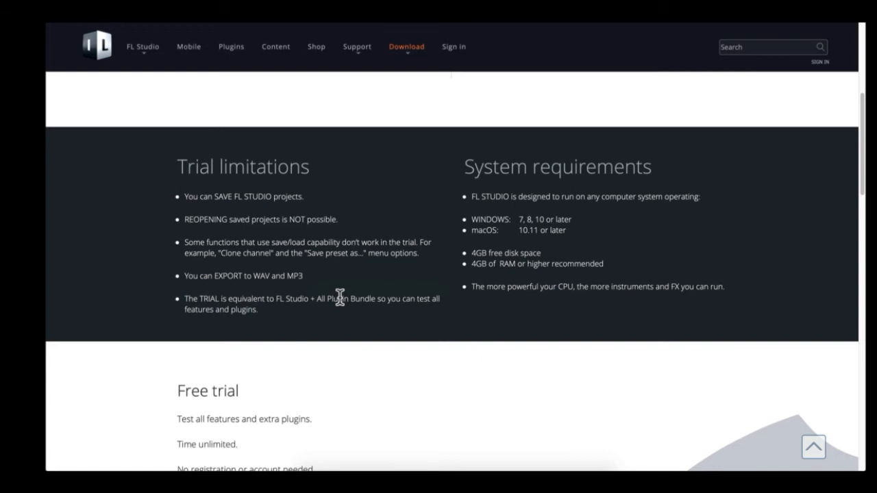
{"action": "mouse_move", "coordinate": [706, 139]}
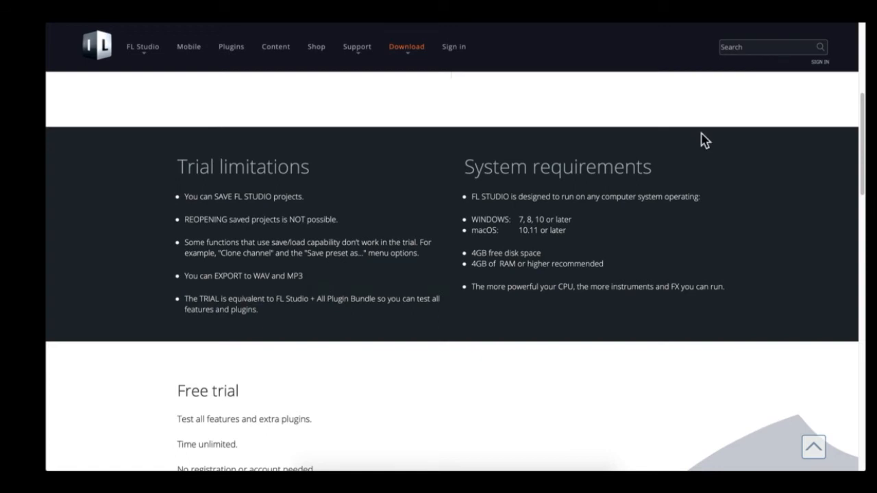
{"action": "mouse_move", "coordinate": [190, 210]}
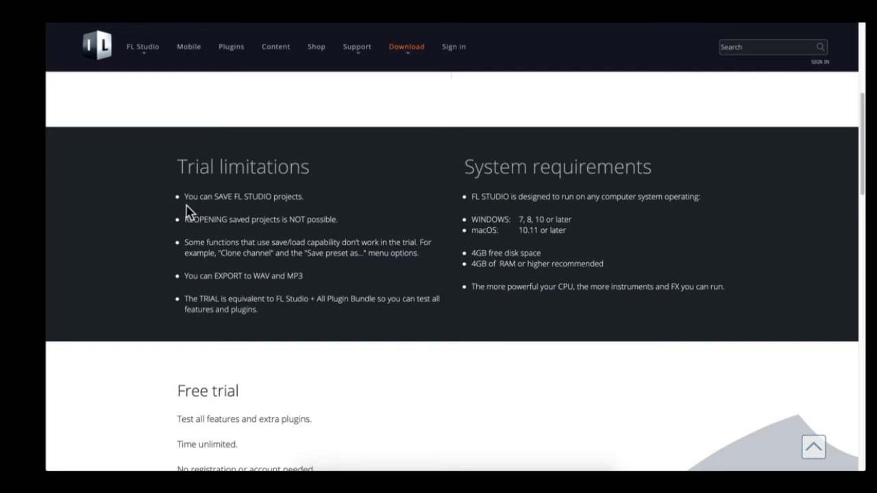
{"action": "mouse_move", "coordinate": [183, 198]}
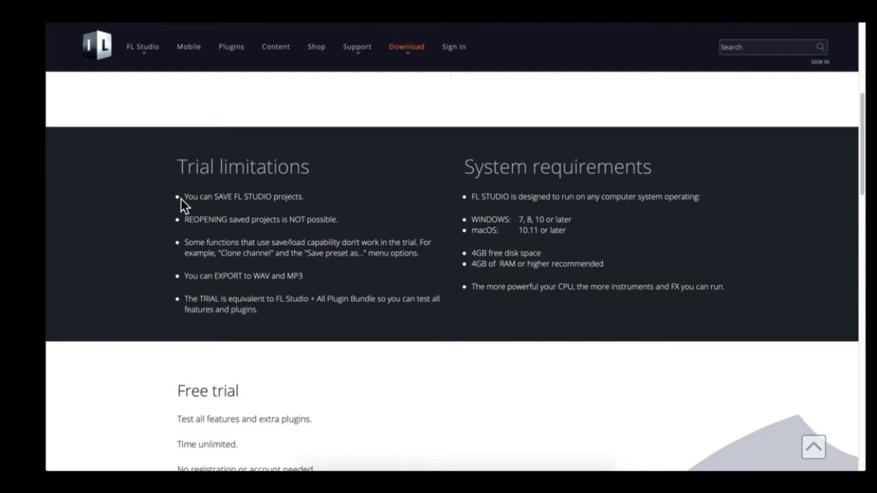
{"action": "mouse_move", "coordinate": [621, 139]}
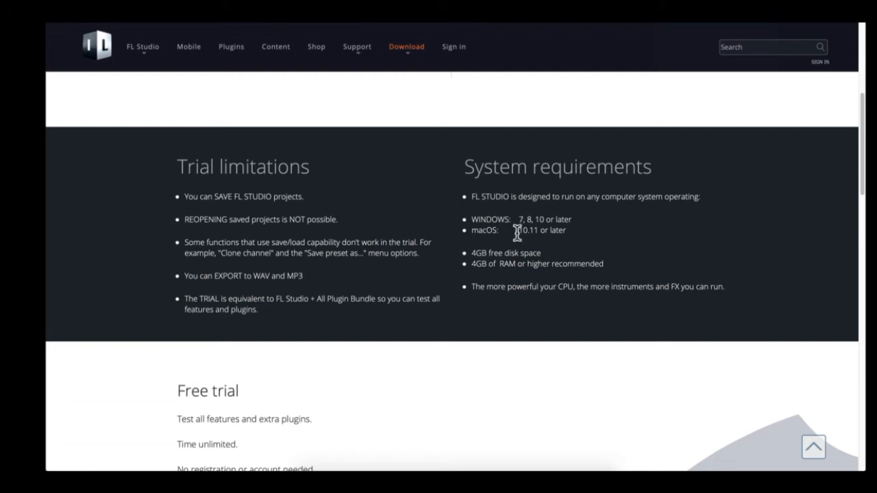
{"action": "mouse_move", "coordinate": [431, 217]}
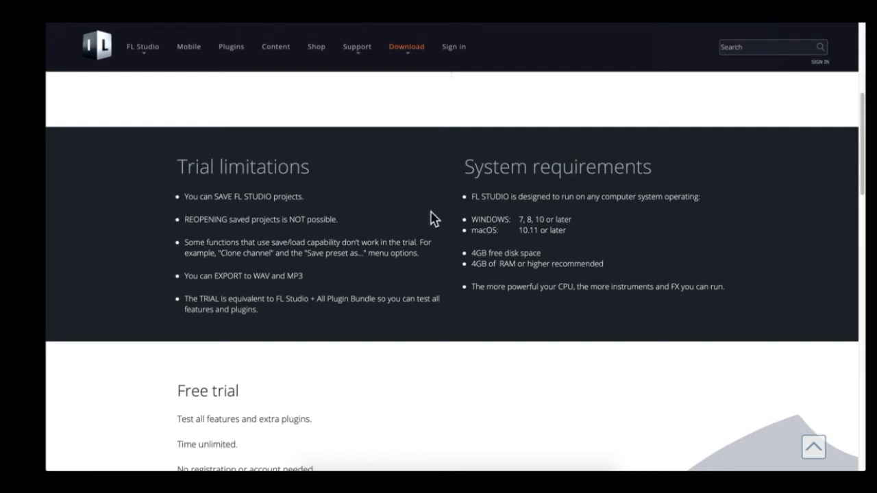
{"action": "mouse_move", "coordinate": [221, 304]}
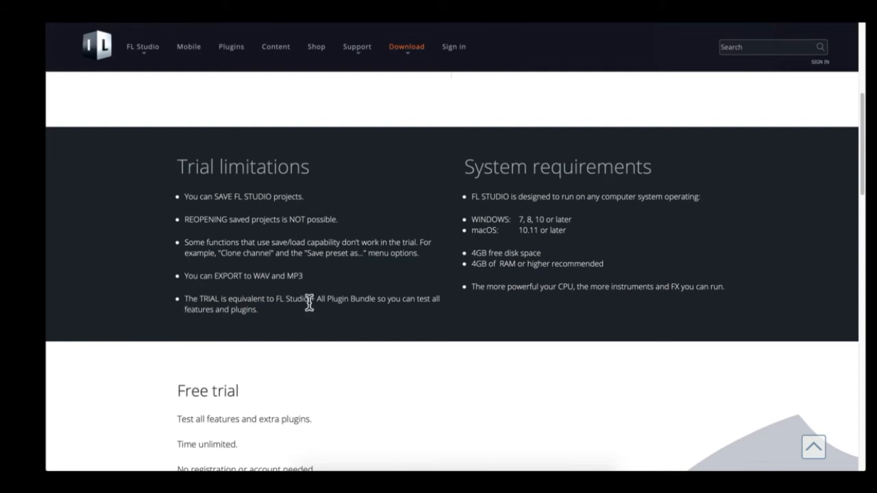
Step: Scroll past Free trial and highlight the 'After you buy, unlock trial' heading
{"action": "scroll", "scroll_direction": "down", "scroll_amount": 3}
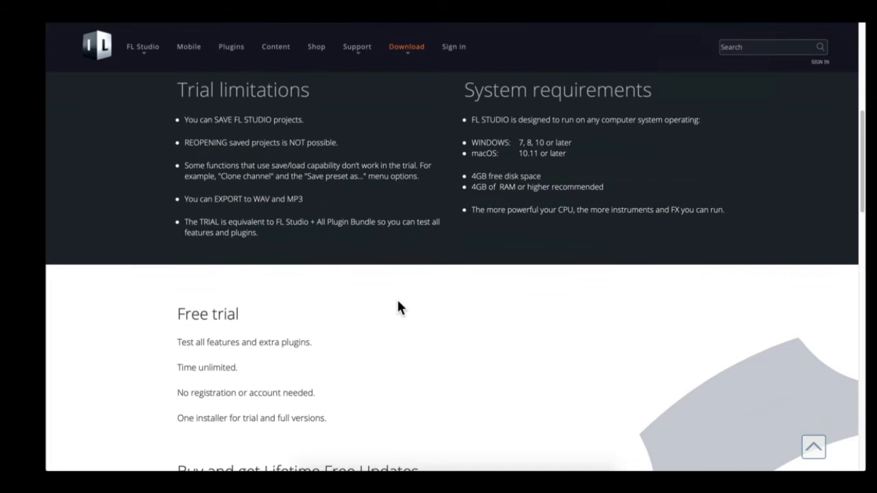
{"action": "scroll", "scroll_direction": "down", "scroll_amount": 3}
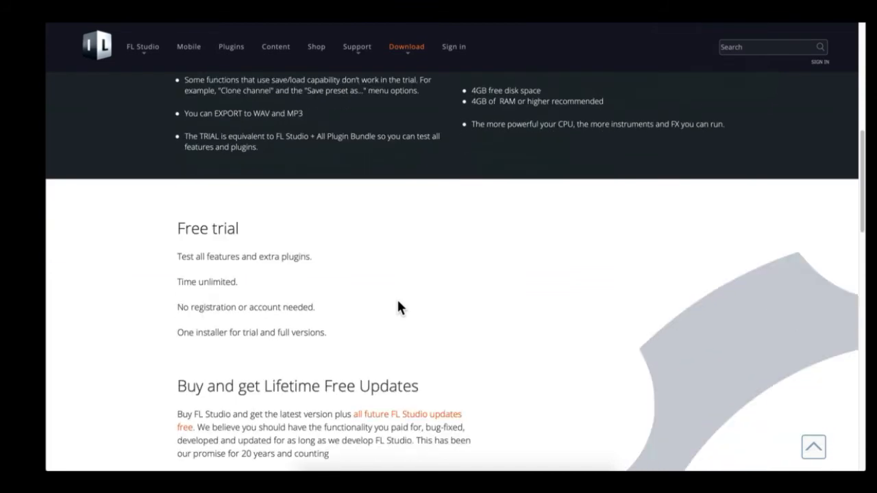
{"action": "mouse_move", "coordinate": [171, 266]}
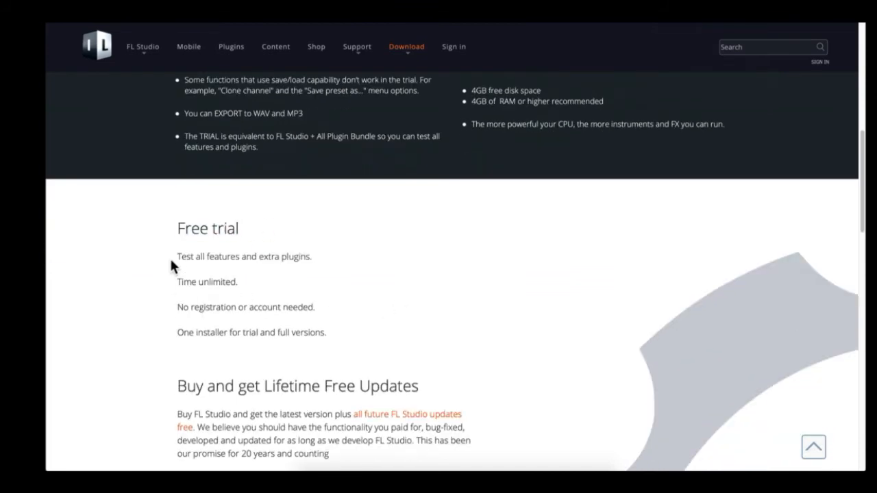
{"action": "mouse_move", "coordinate": [176, 282]}
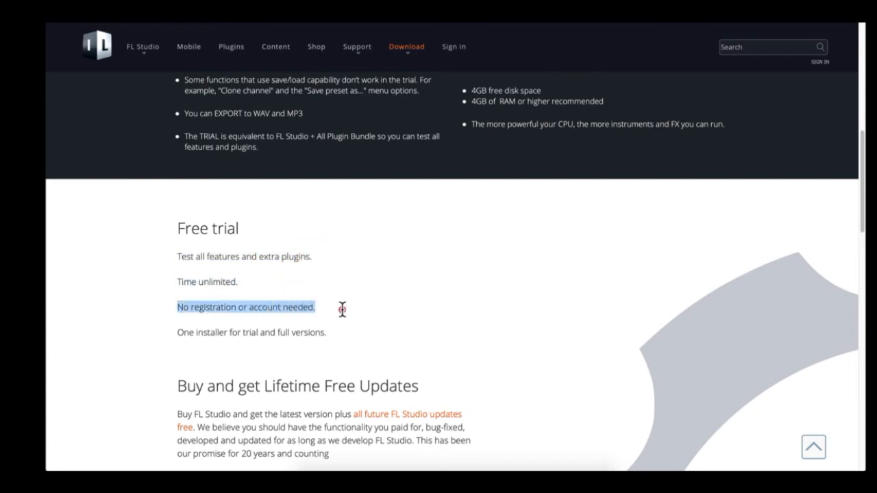
{"action": "scroll", "scroll_direction": "down", "scroll_amount": 3}
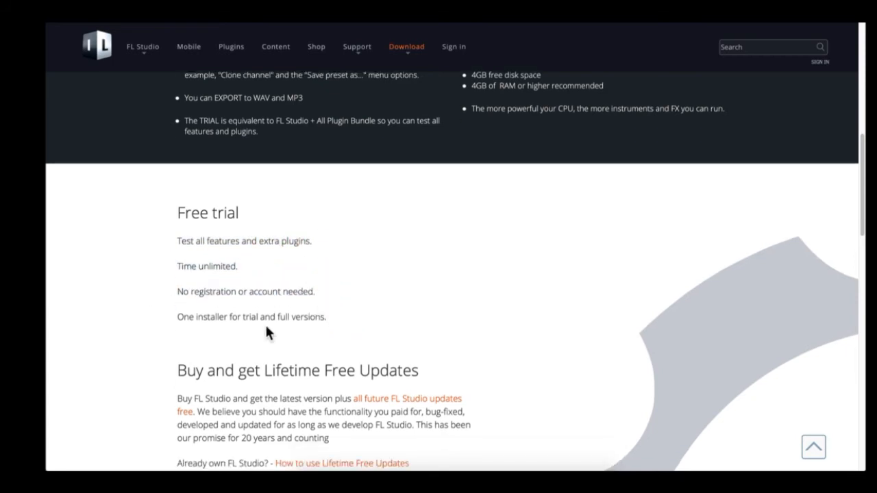
{"action": "mouse_move", "coordinate": [329, 317]}
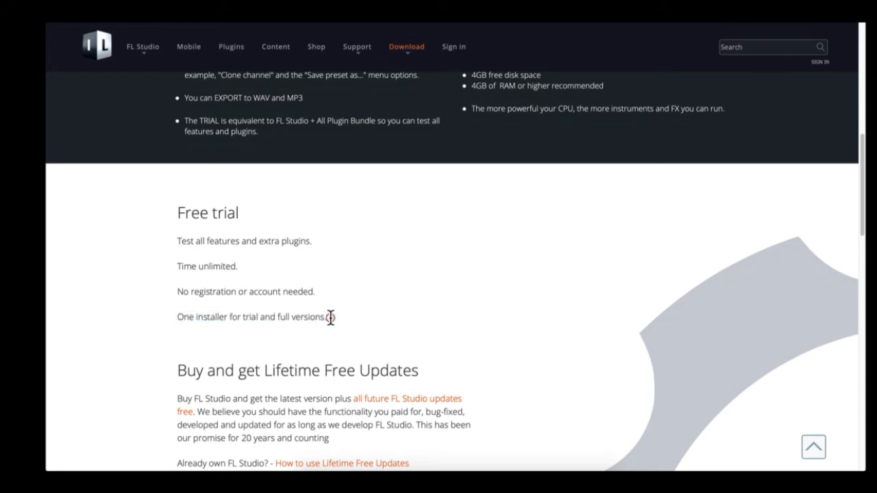
{"action": "scroll", "scroll_direction": "down", "scroll_amount": 3}
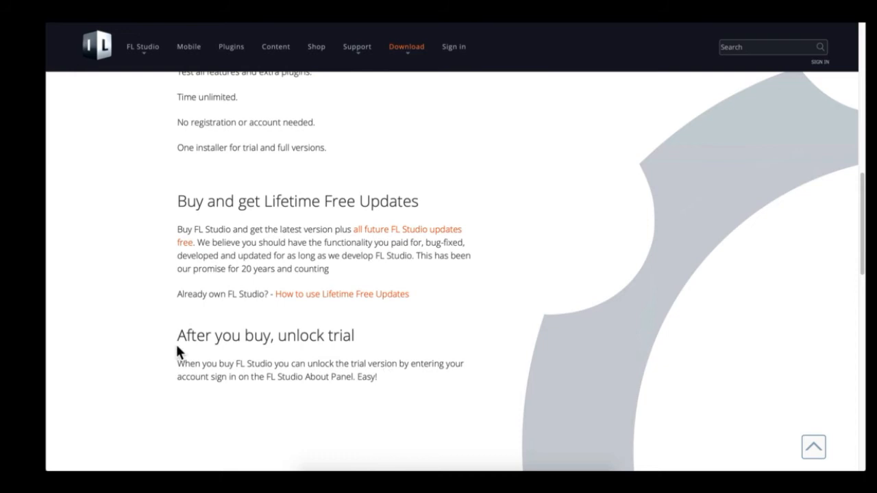
{"action": "mouse_move", "coordinate": [192, 343]}
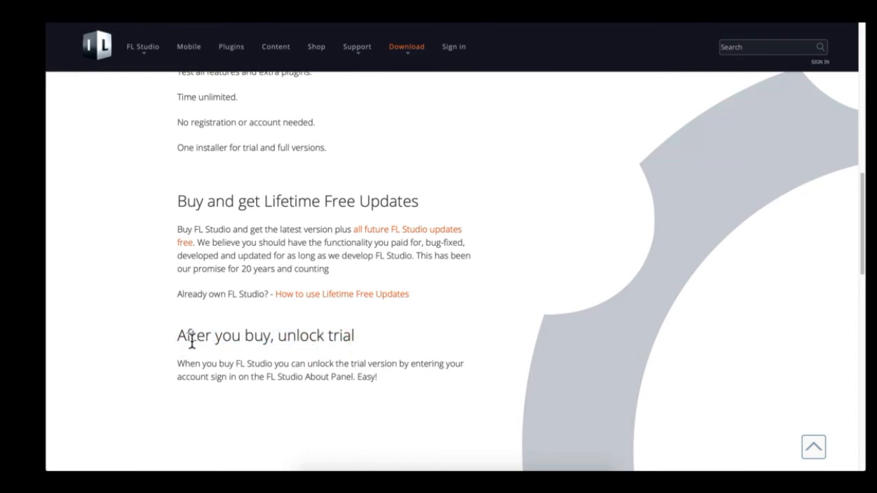
{"action": "left_click_drag", "start_coordinate": [191, 335], "coordinate": [397, 335]}
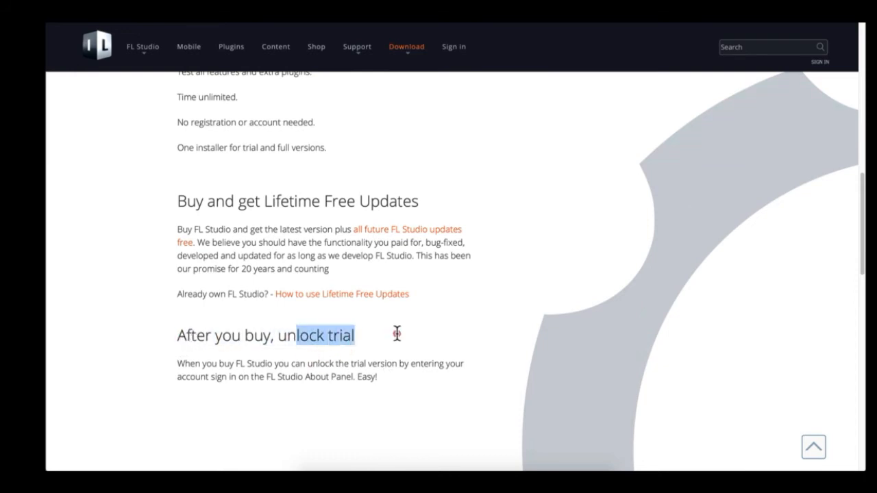
Step: Reveal the installation and registration instructions with the unlocking video and select text
{"action": "scroll", "scroll_direction": "down", "scroll_amount": 3}
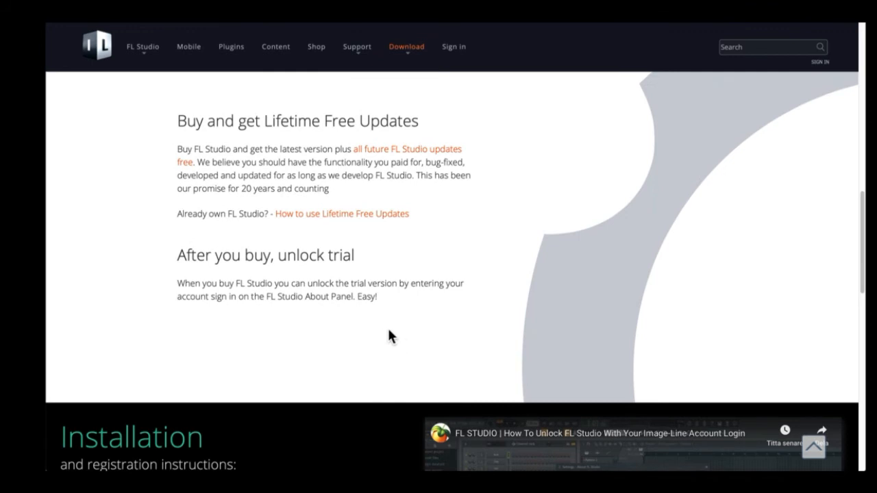
{"action": "left_click_drag", "start_coordinate": [178, 283], "coordinate": [377, 297]}
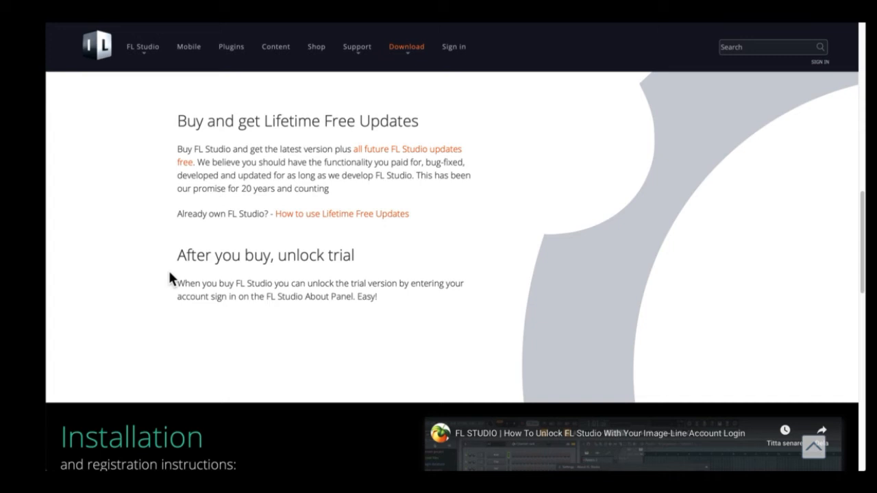
Step: Return to the Trial limitations and System requirements sections above Free trial
{"action": "scroll", "scroll_direction": "down", "scroll_amount": 3}
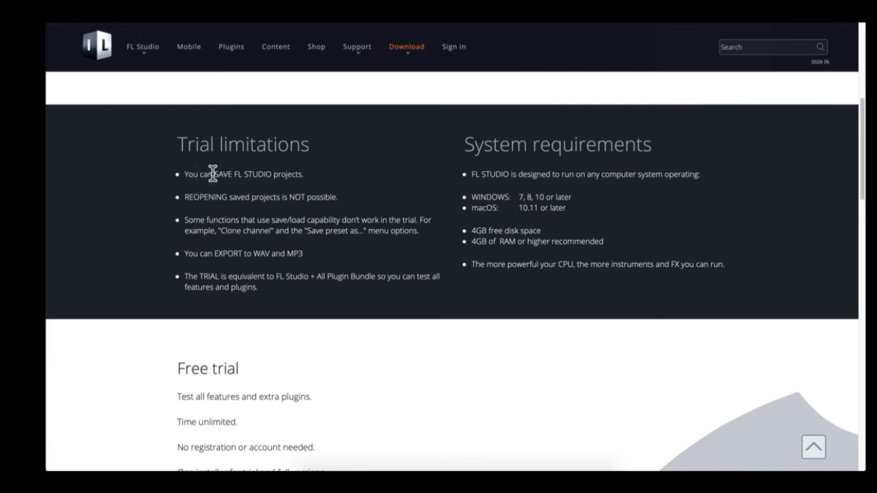
{"action": "mouse_move", "coordinate": [235, 252]}
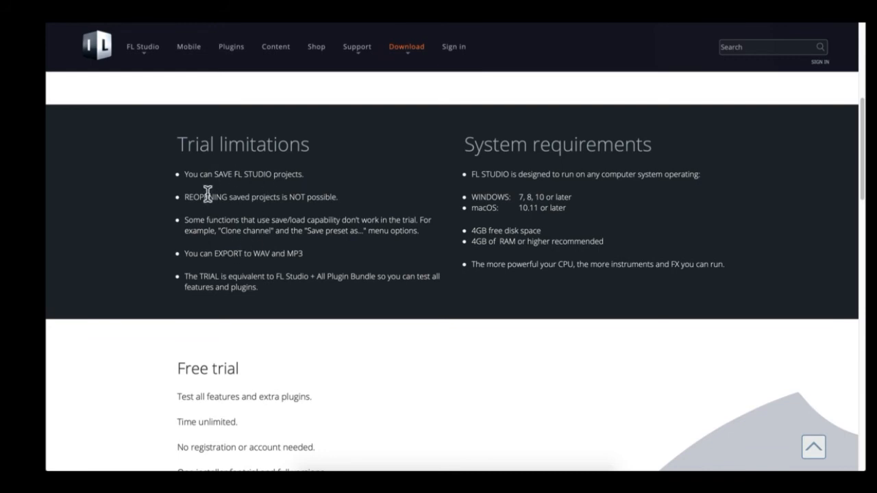
{"action": "mouse_move", "coordinate": [218, 144]}
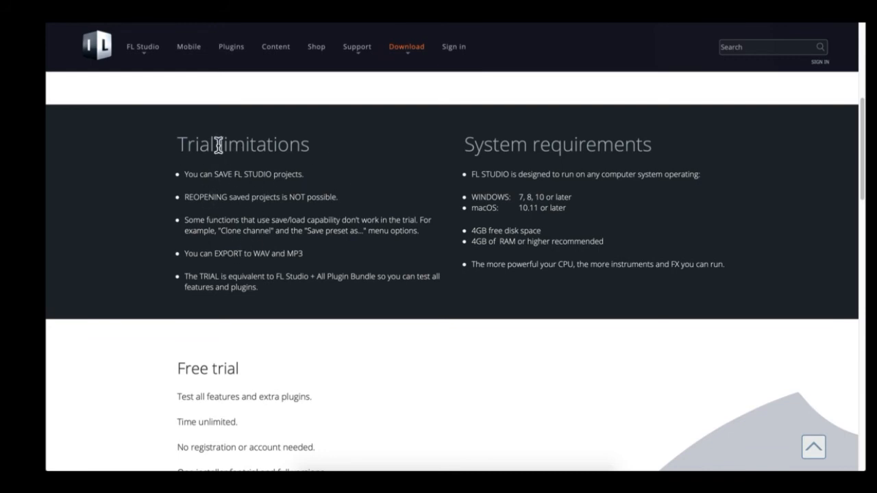
{"action": "mouse_move", "coordinate": [329, 151]}
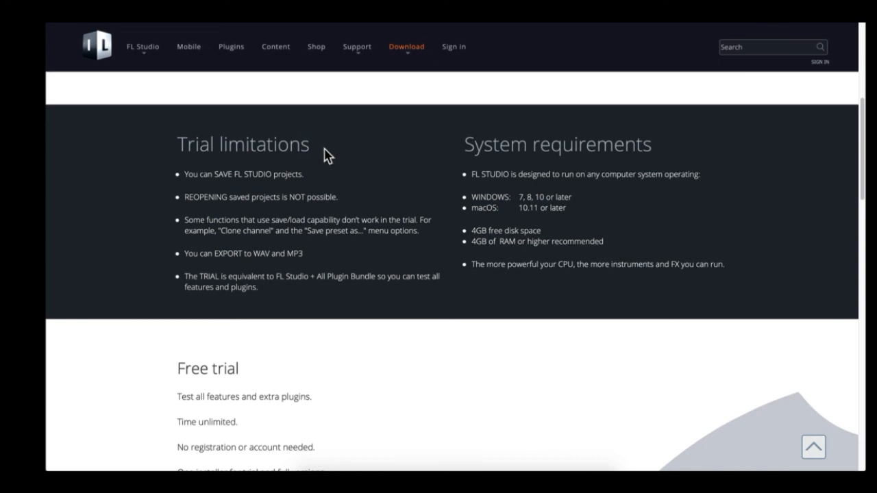
{"action": "mouse_move", "coordinate": [197, 163]}
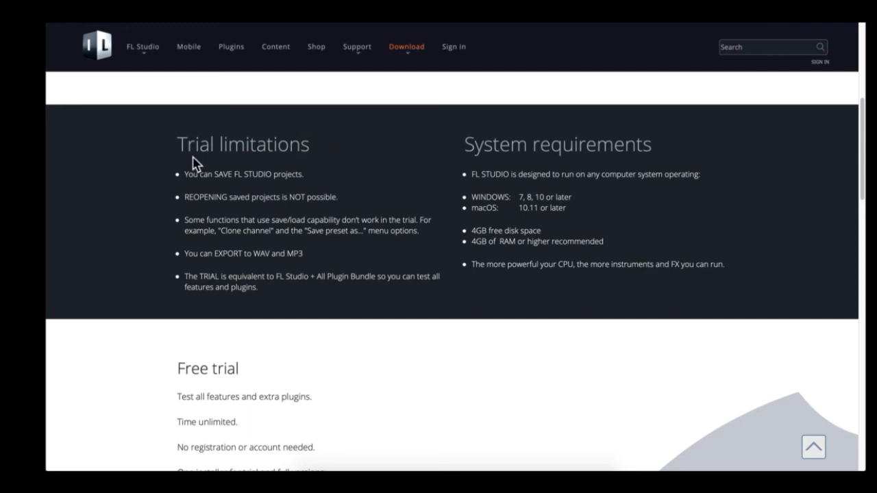
{"action": "mouse_move", "coordinate": [180, 155]}
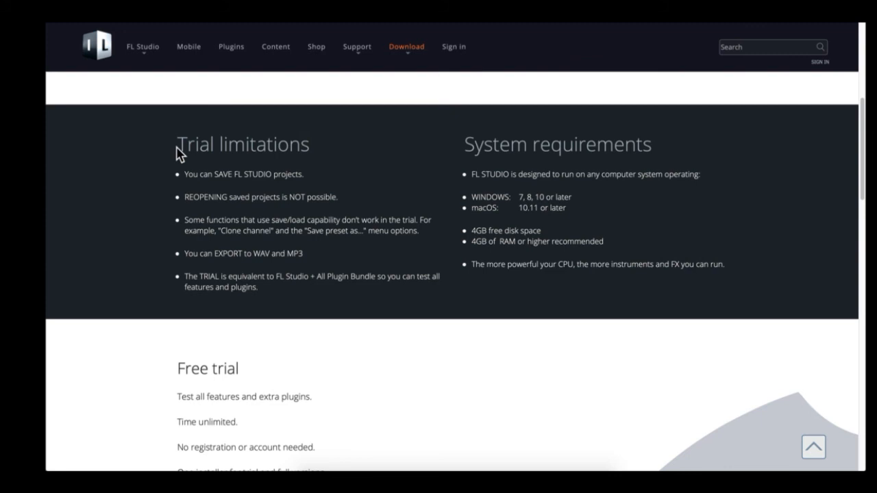
{"action": "mouse_move", "coordinate": [642, 127]}
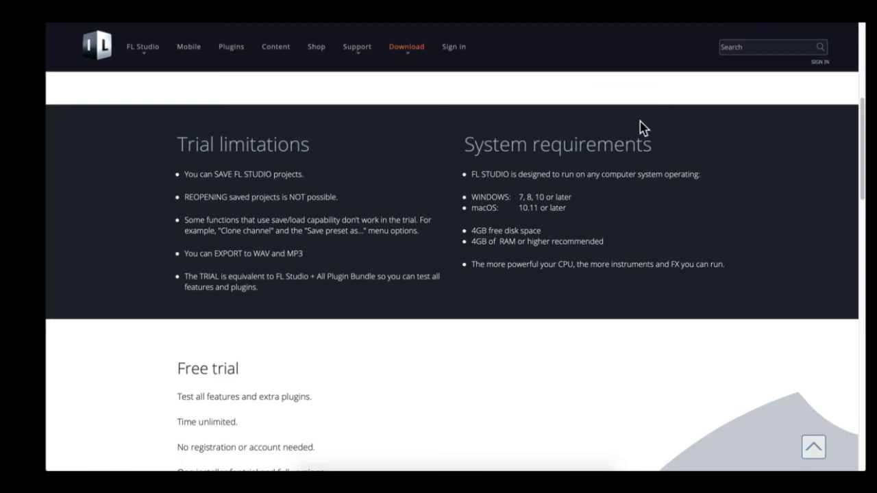
{"action": "mouse_move", "coordinate": [184, 167]}
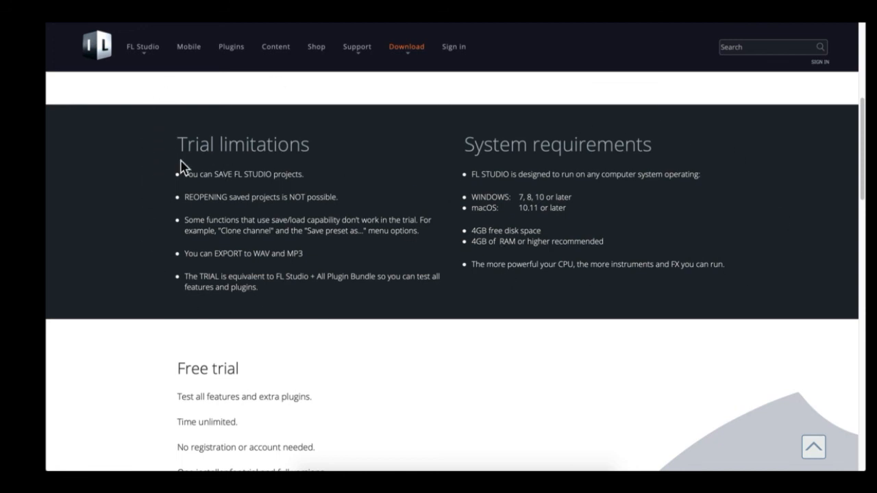
{"action": "mouse_move", "coordinate": [333, 156]}
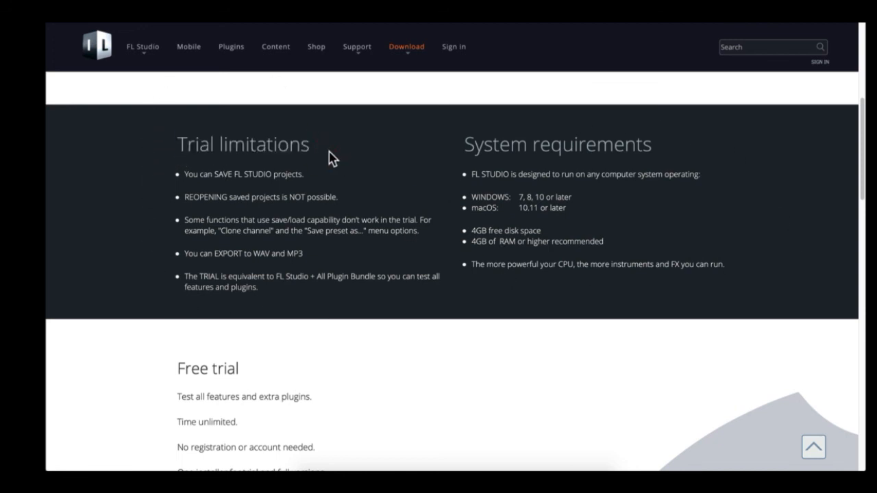
{"action": "scroll", "scroll_direction": "down", "scroll_amount": 3}
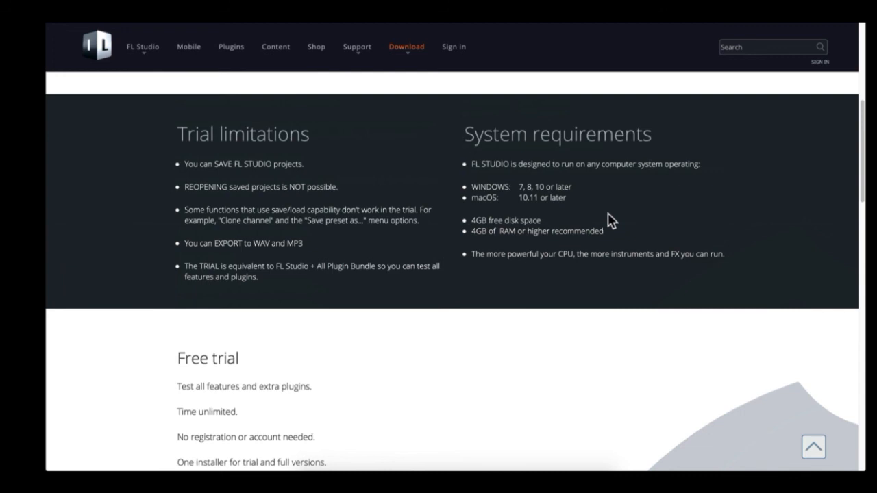
{"action": "mouse_move", "coordinate": [602, 124]}
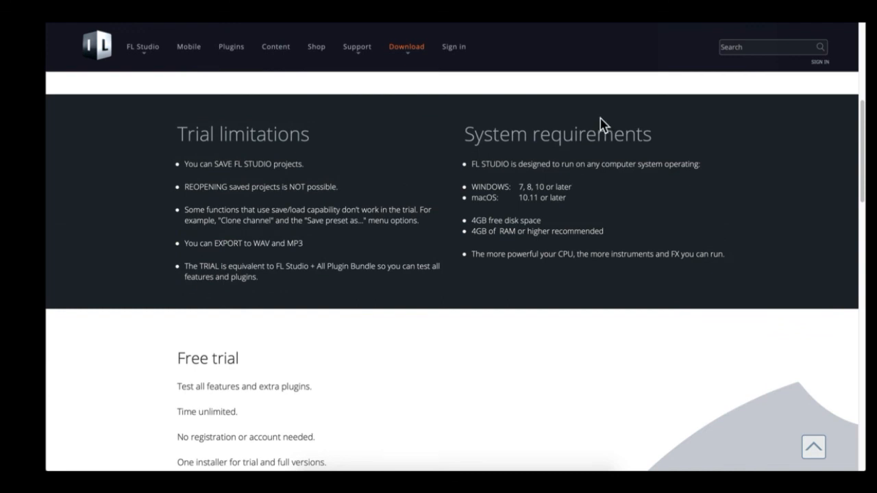